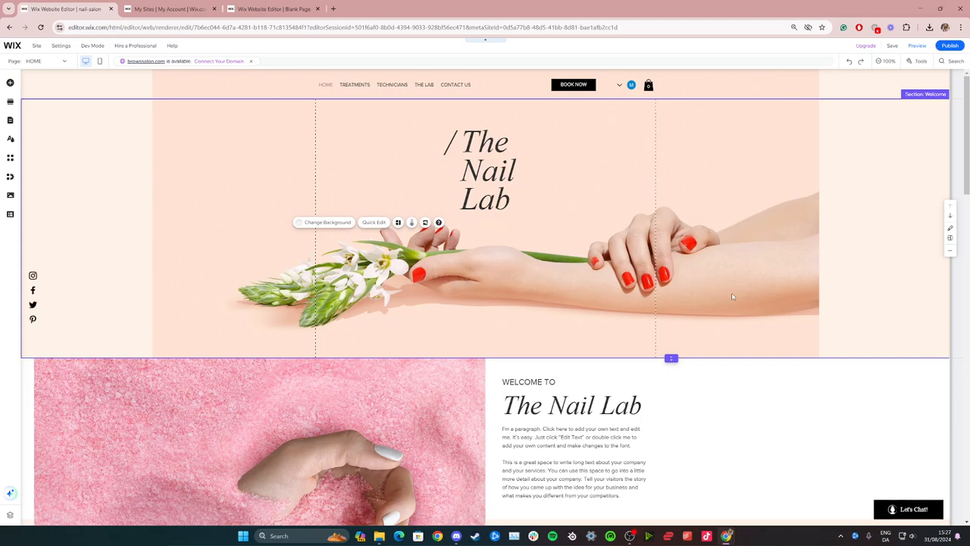
mouse_move(589, 294)
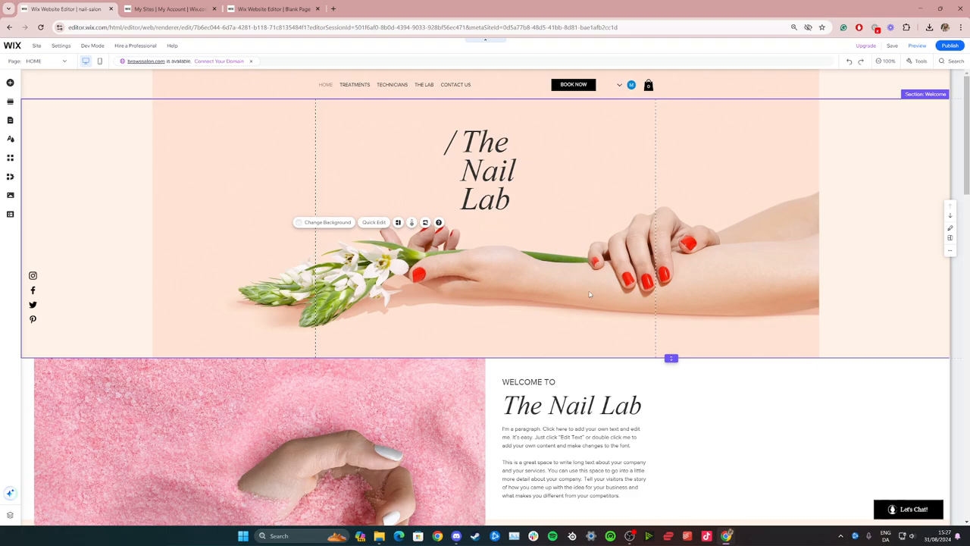
mouse_move(586, 195)
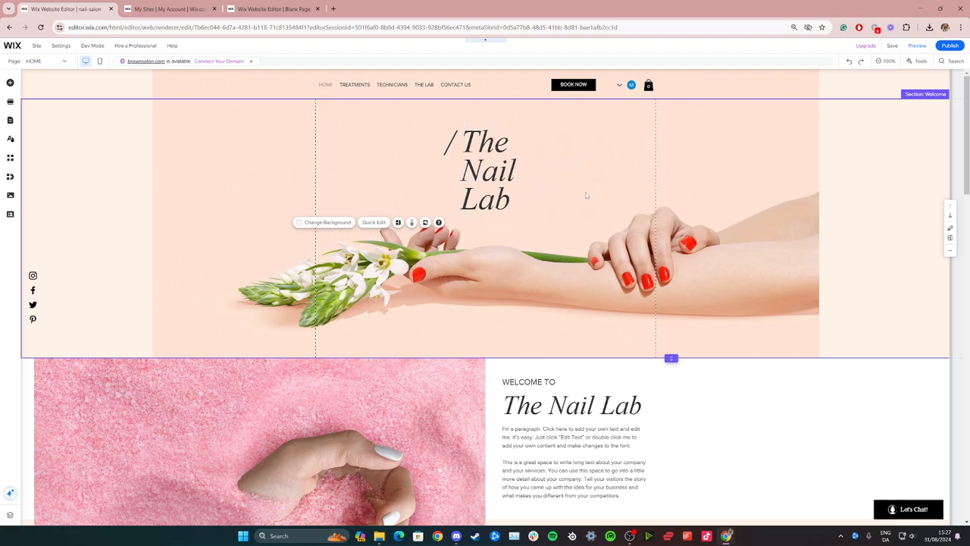
mouse_move(805, 321)
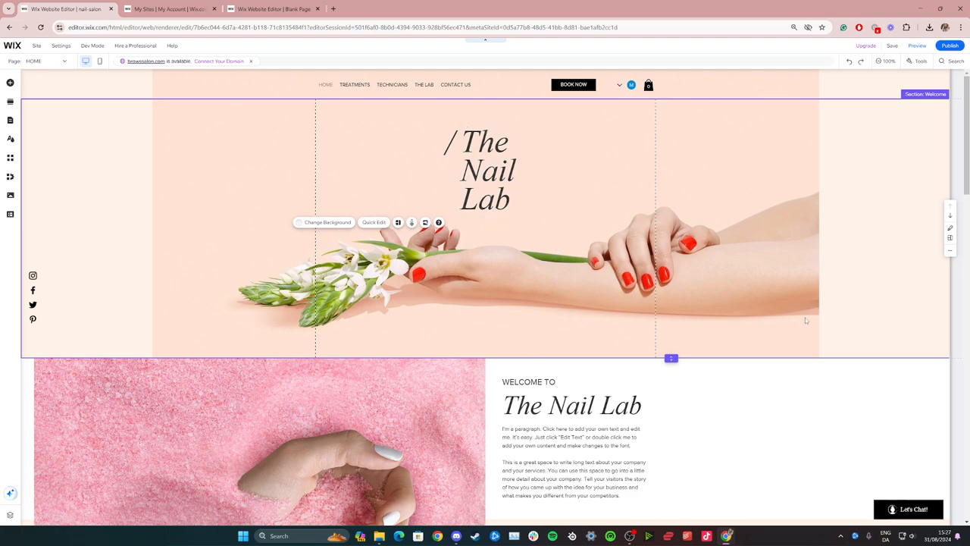
Step: Insert a blank section between the nail salon hero and the welcome section
scroll("down", 3)
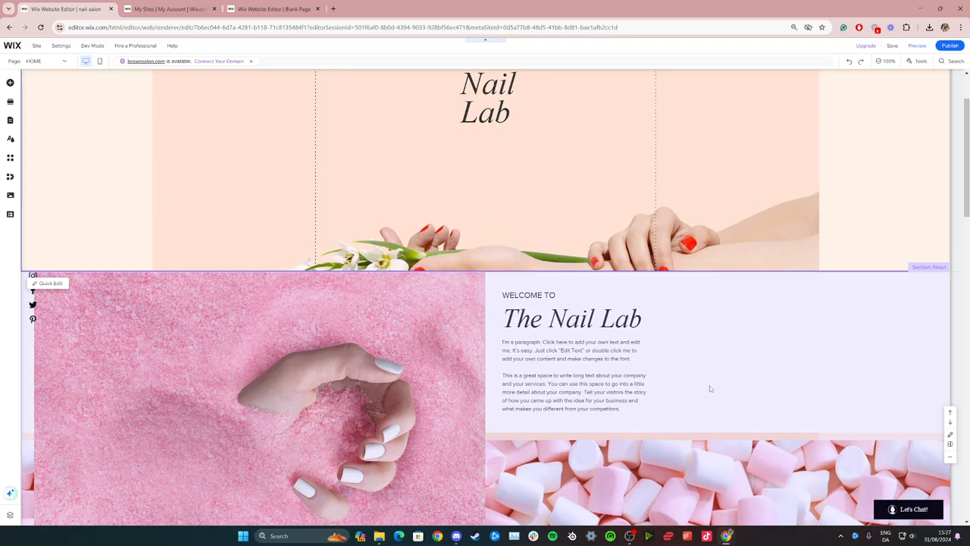
scroll("up", 3)
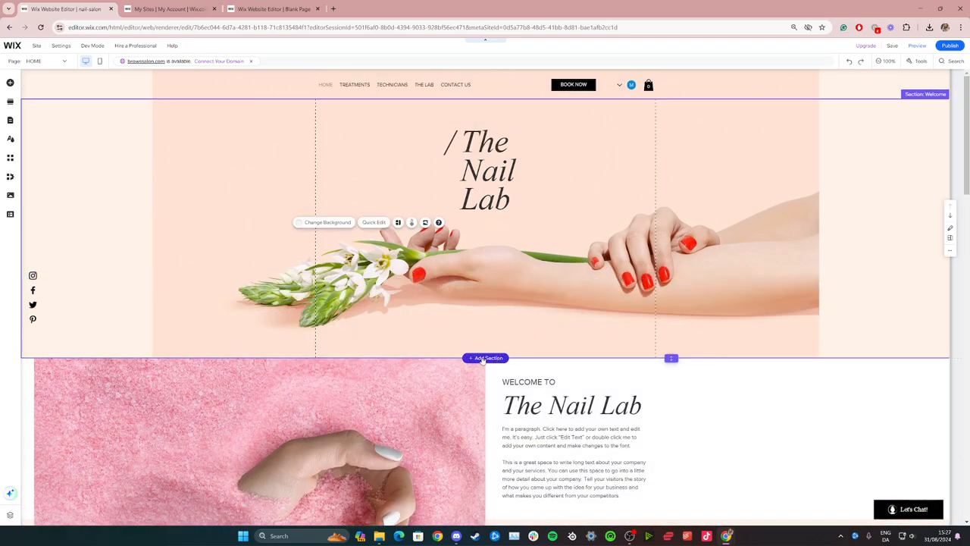
left_click(485, 357)
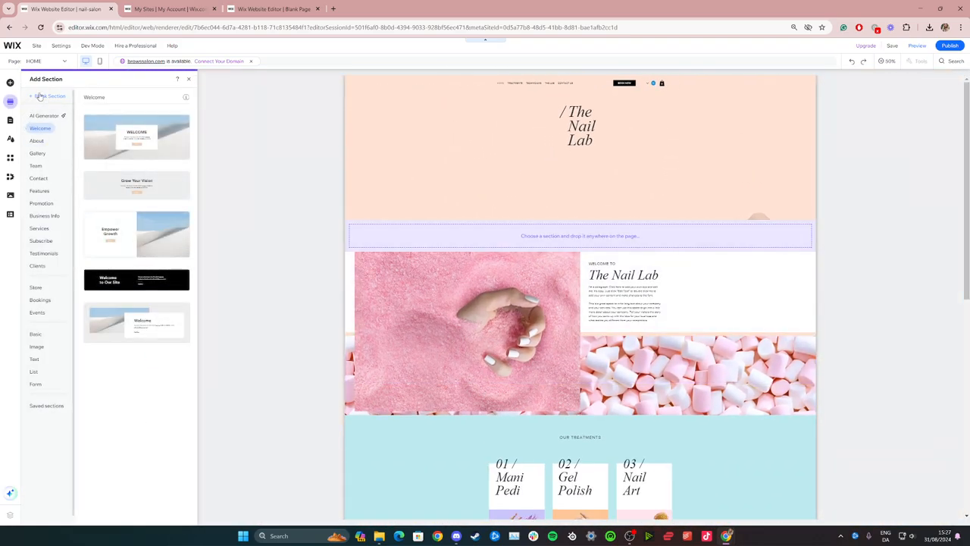
left_click(188, 79)
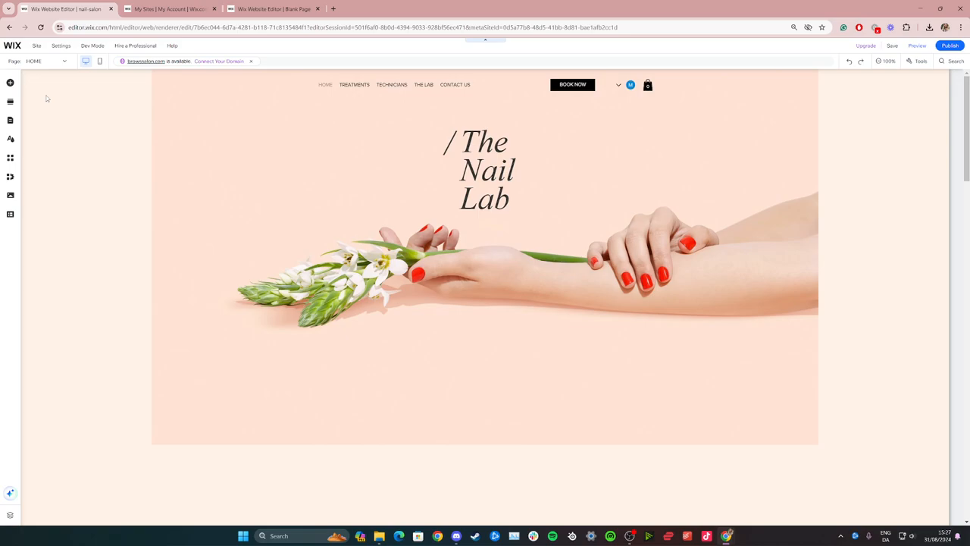
scroll("down", 3)
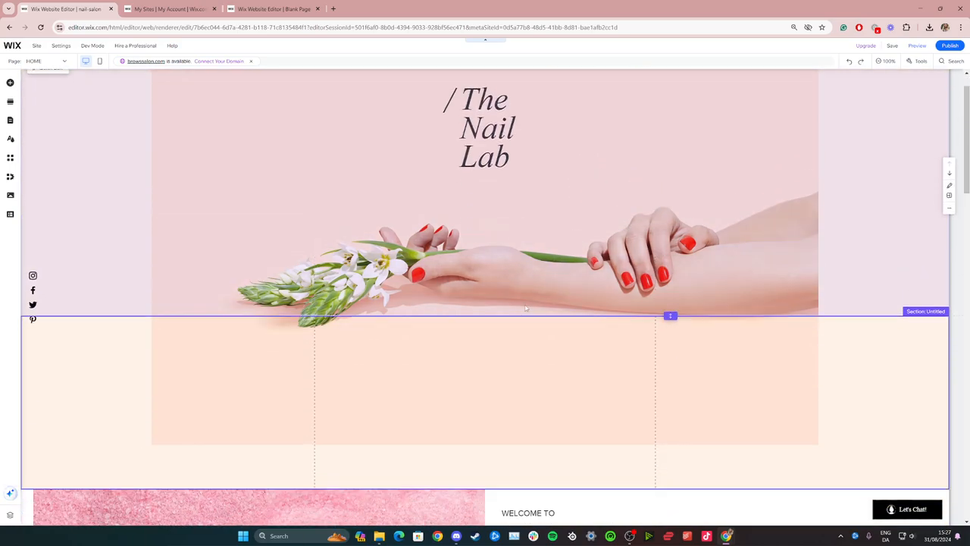
scroll("down", 3)
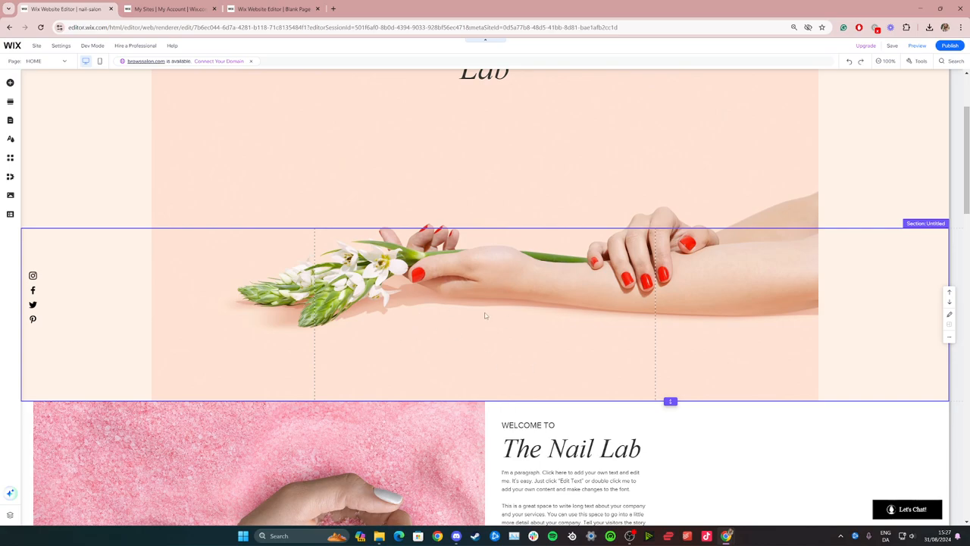
mouse_move(10, 158)
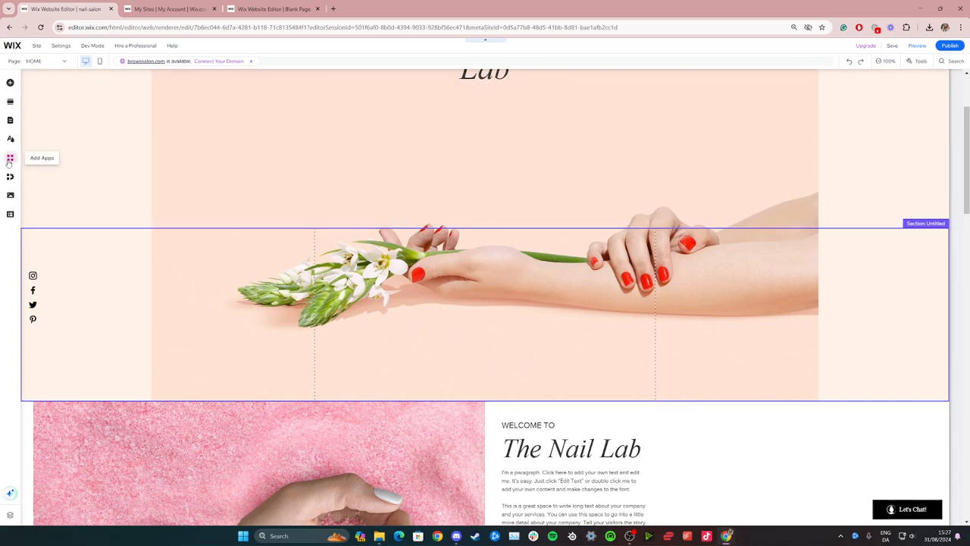
Step: Search the App Market for 'calendar' and open BoomTech's Calendar app details
left_click(10, 158)
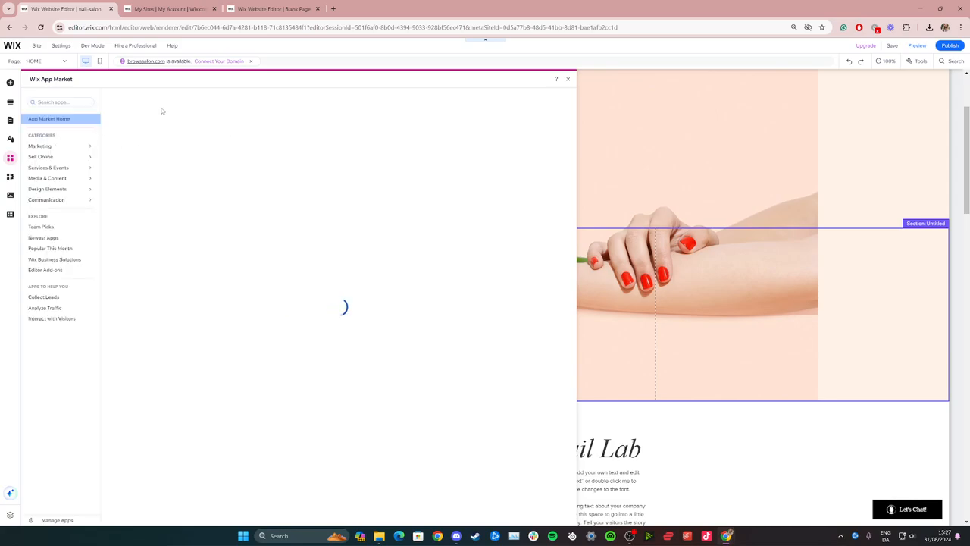
type("calen")
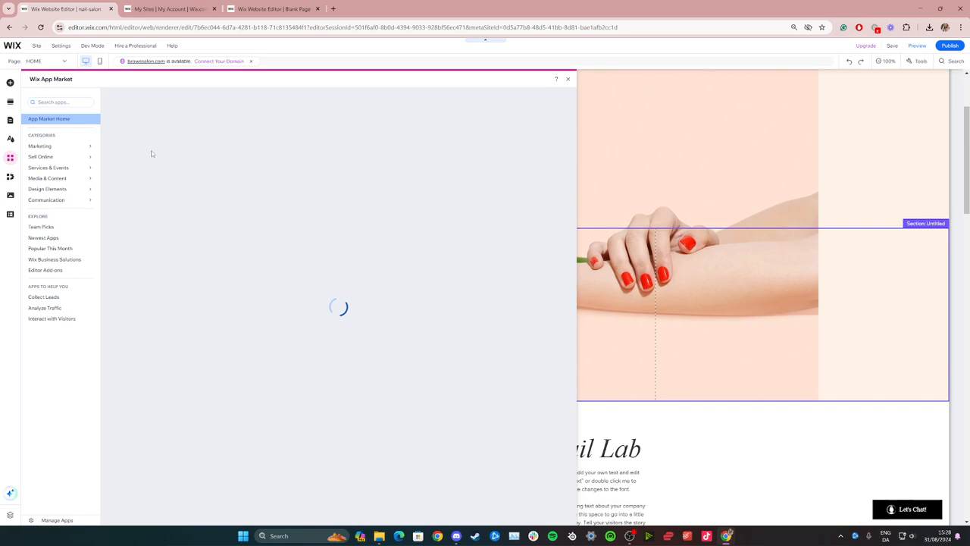
type("calendar")
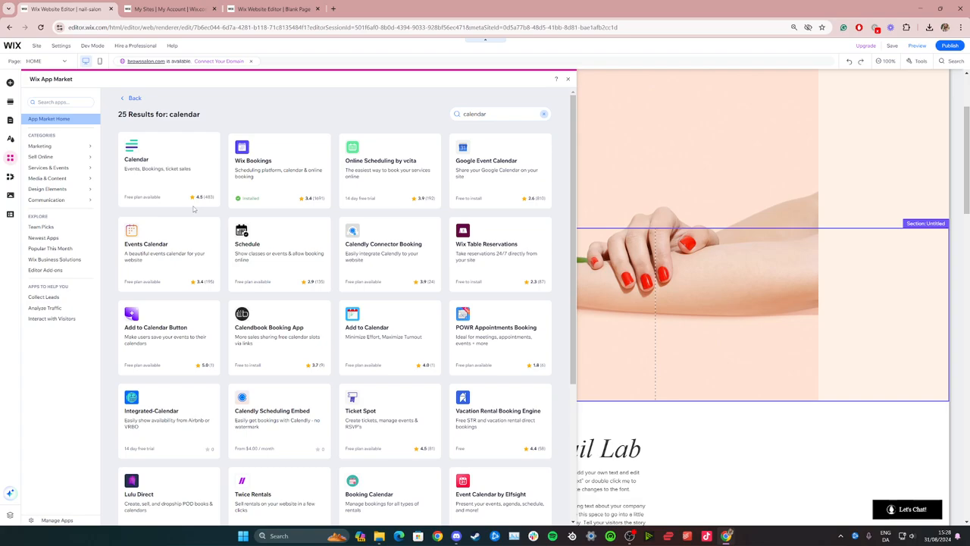
mouse_move(174, 172)
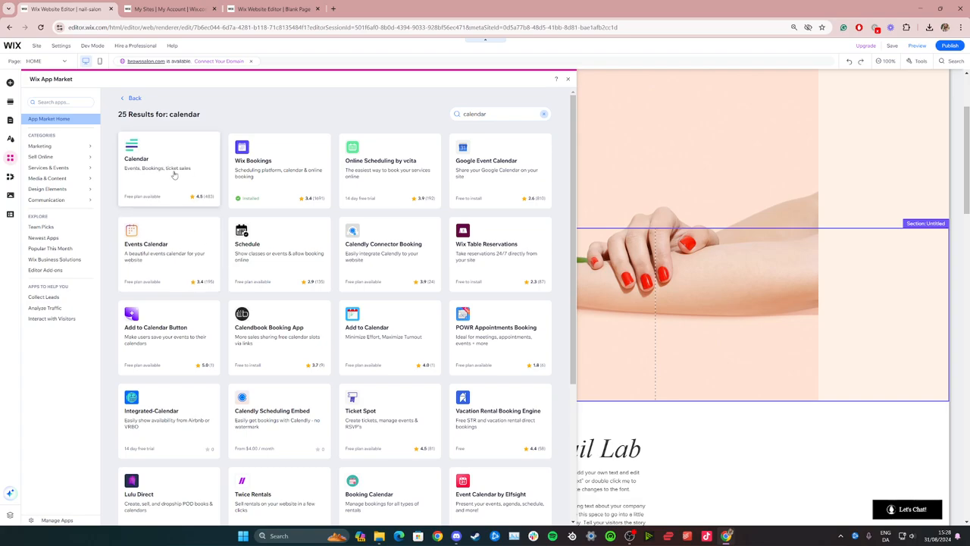
left_click(133, 98)
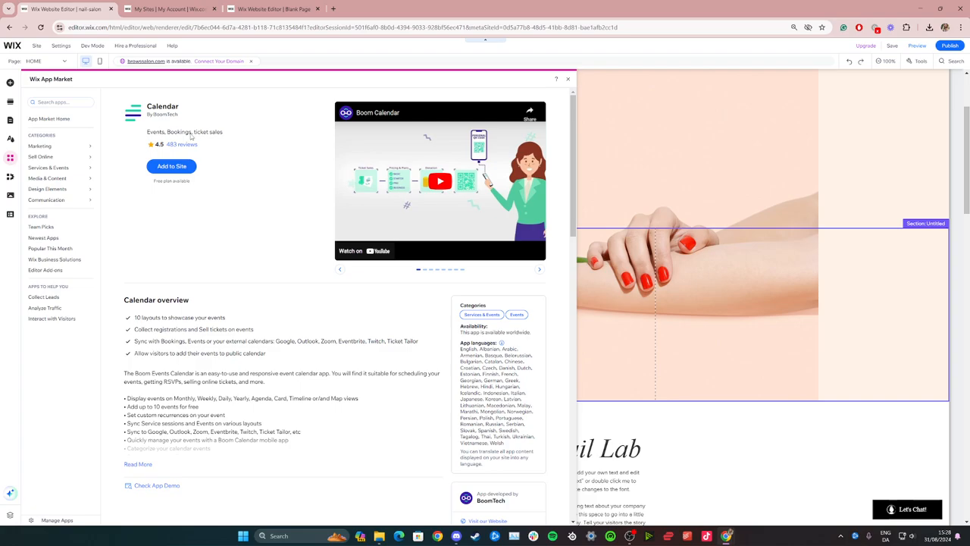
Step: Add BoomTech's Calendar to the site and agree to its permissions
left_click(171, 166)
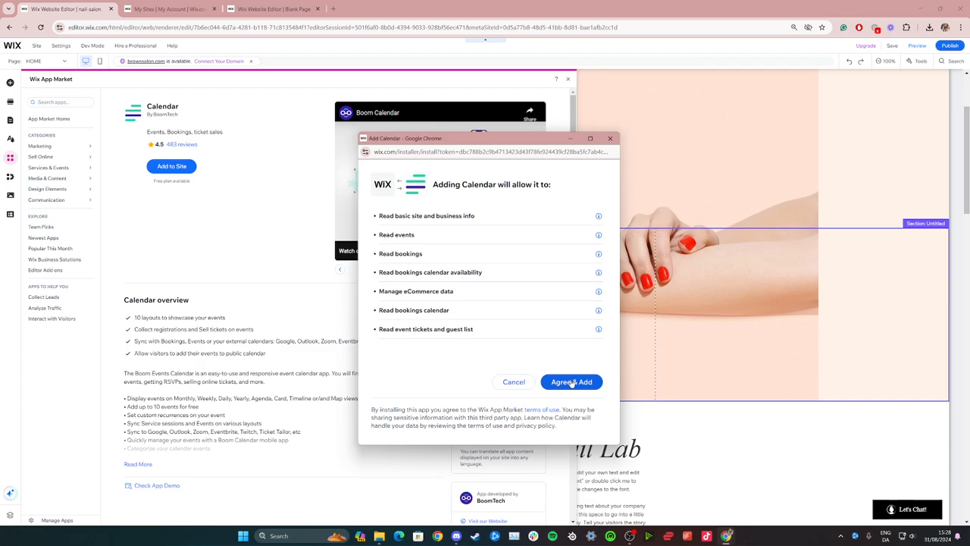
left_click(571, 381)
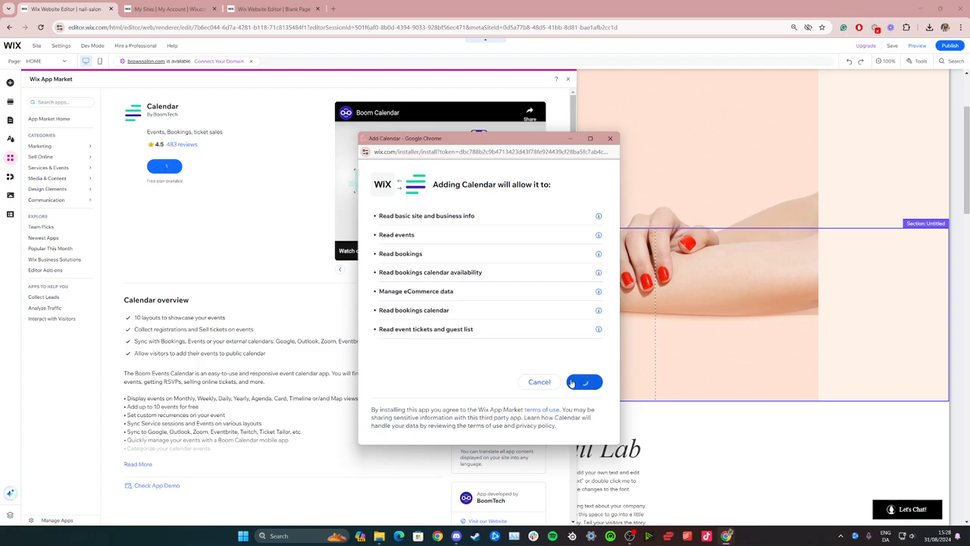
left_click(583, 382)
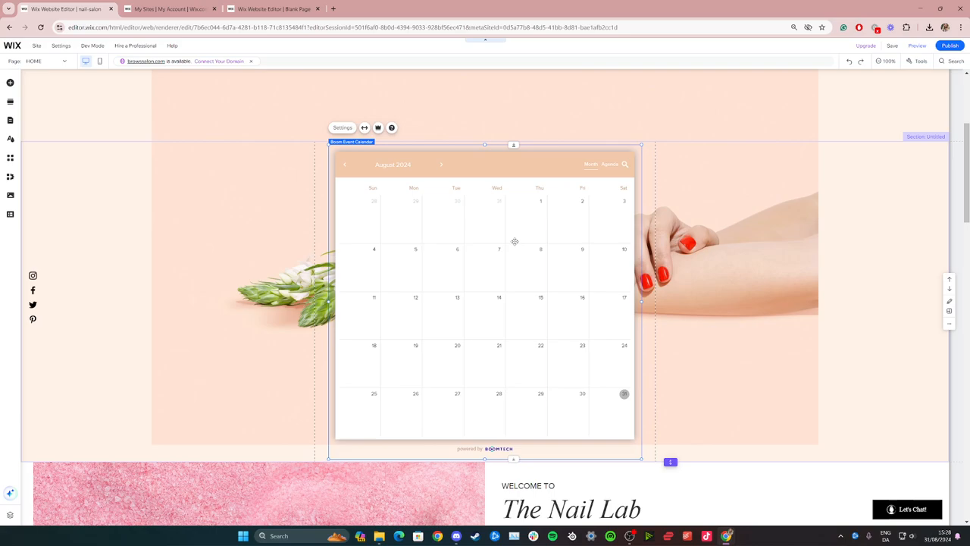
mouse_move(484, 231)
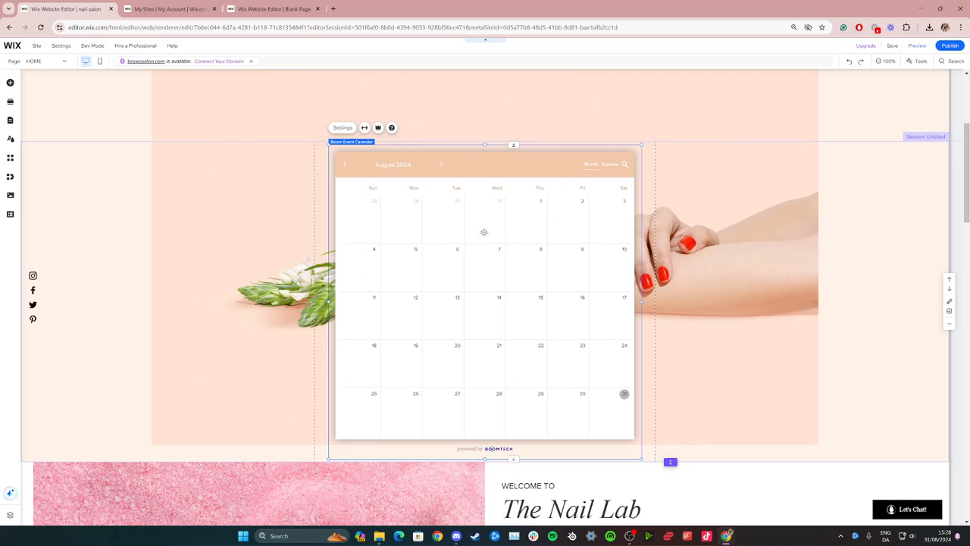
Step: From the calendar widget's settings, open the events list and begin a new event
left_click(343, 127)
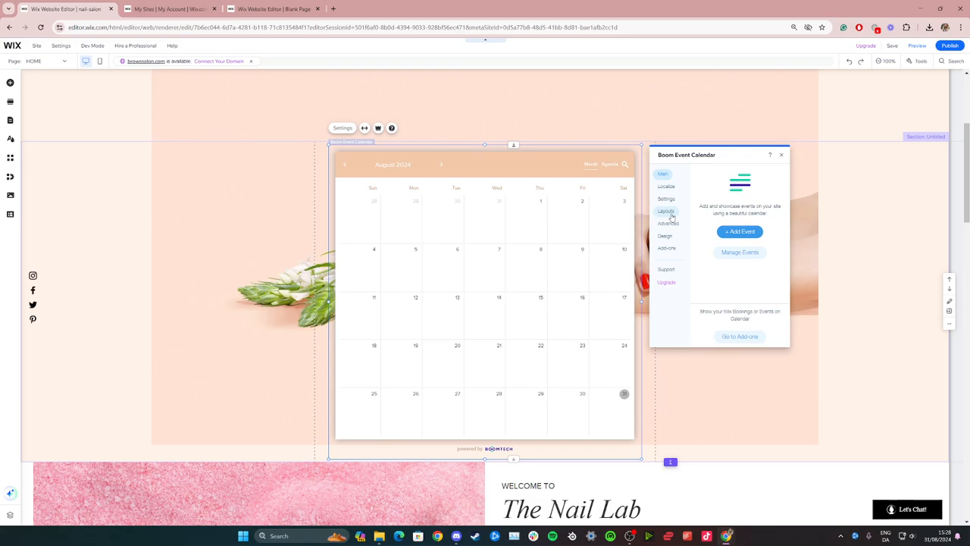
left_click(740, 252)
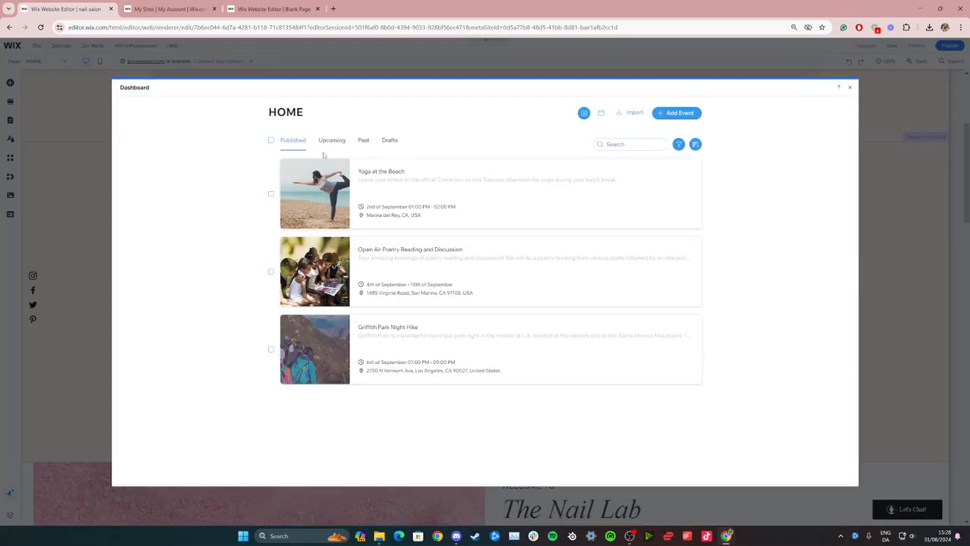
left_click(270, 140)
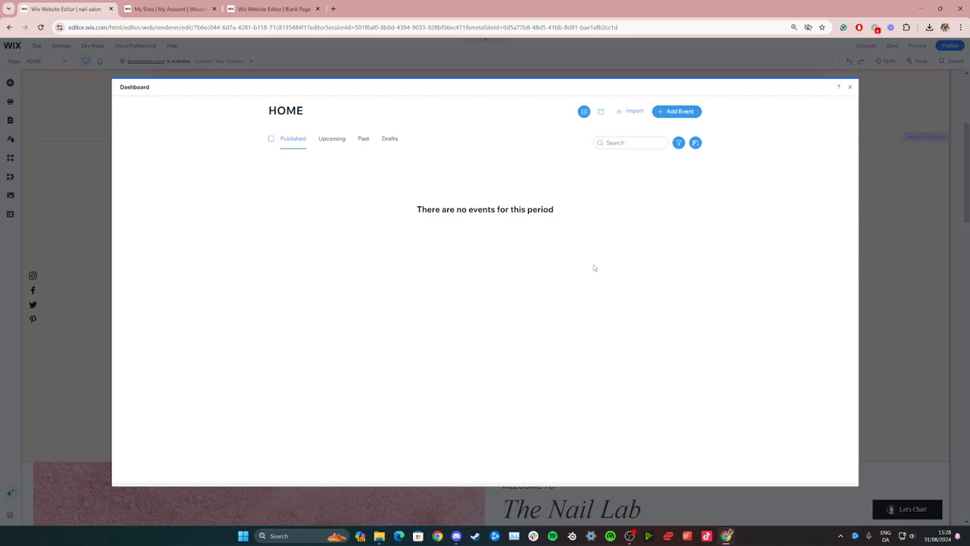
left_click(675, 111)
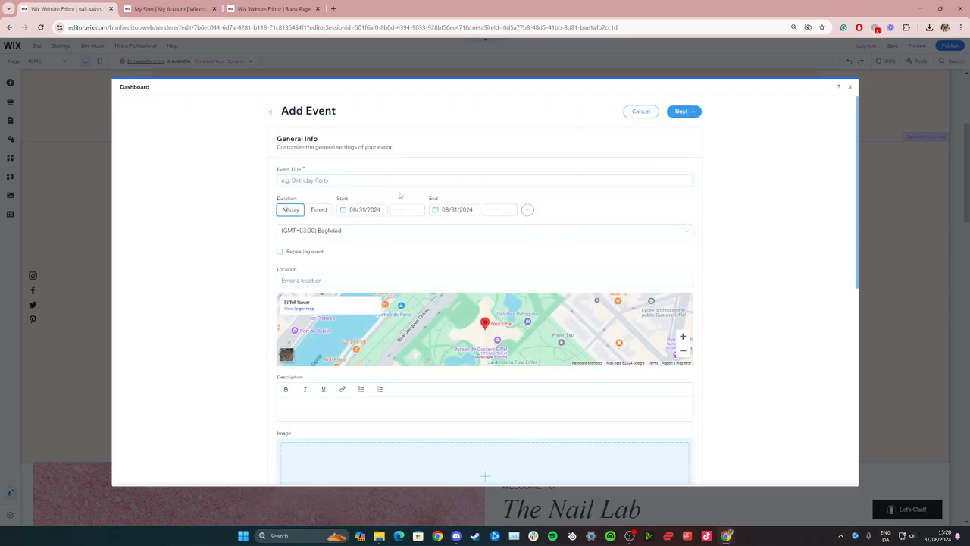
Step: Title the new event '10 year'
left_click(485, 180)
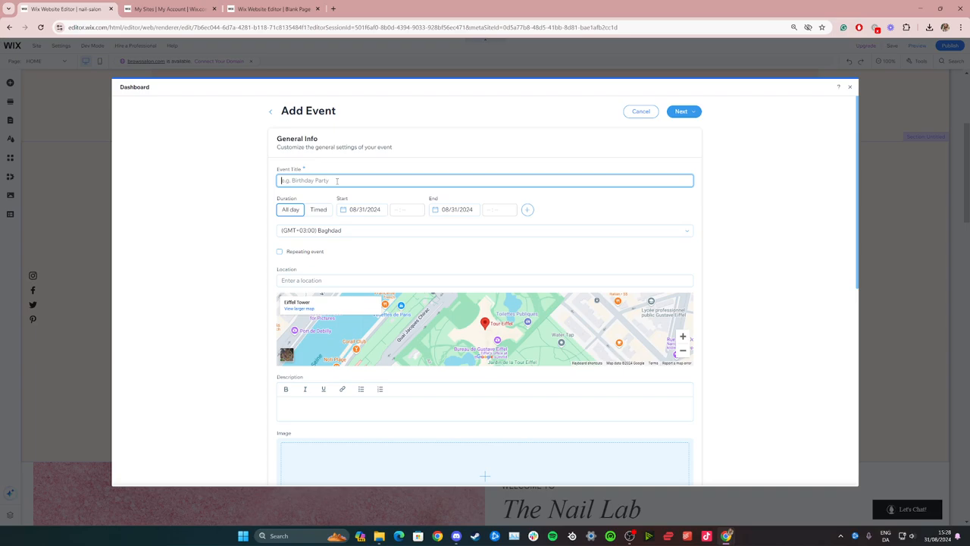
type("10 year Anio")
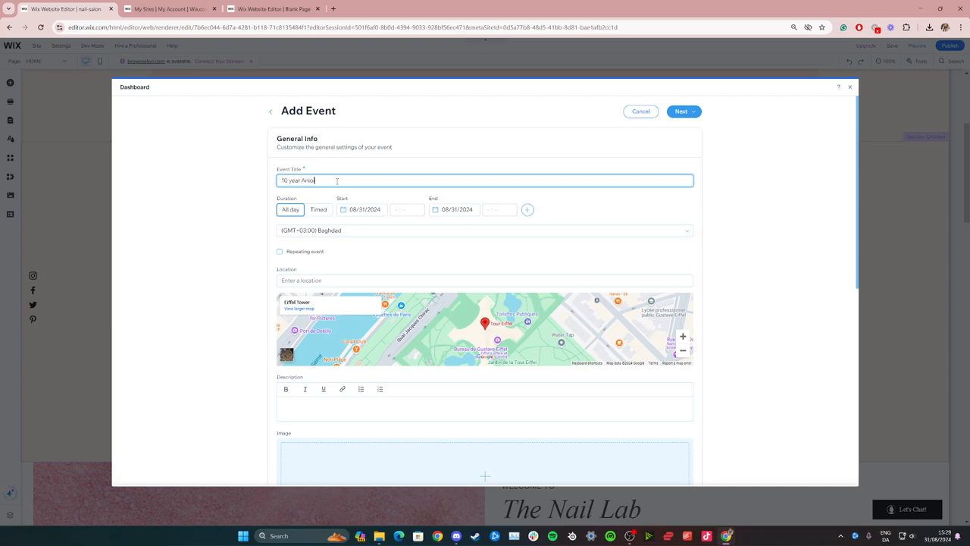
key("Backspace")
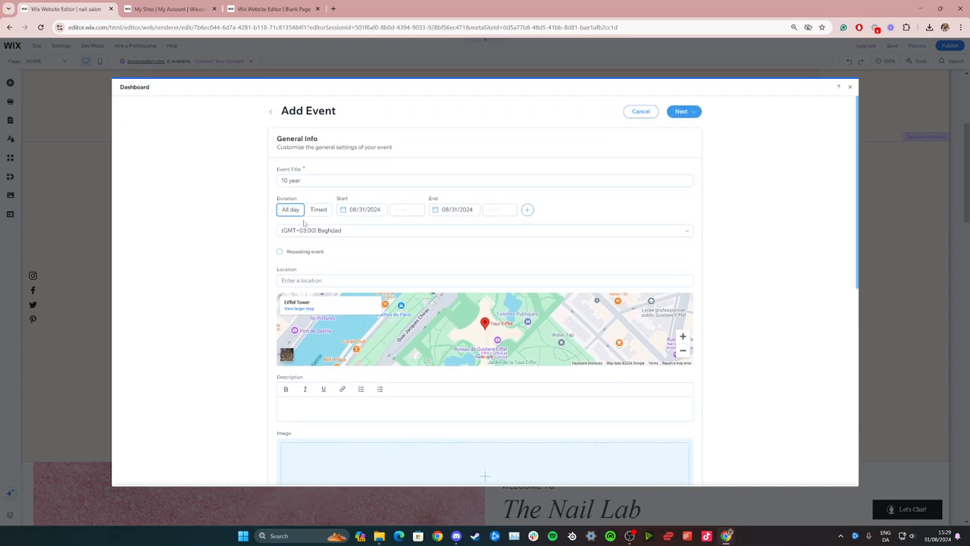
Step: Set the event time zone to (GMT-12:00) International Date Line West
left_click(485, 230)
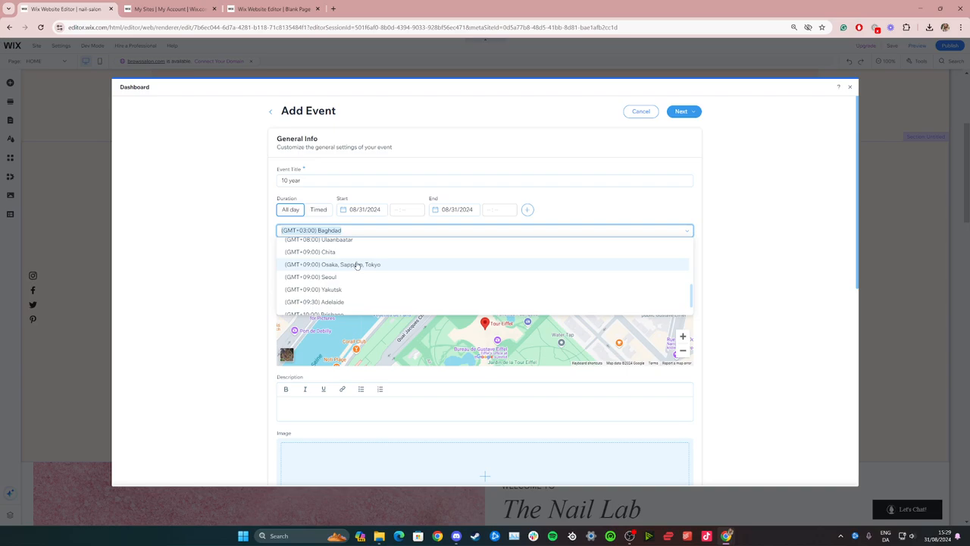
scroll("down", 3)
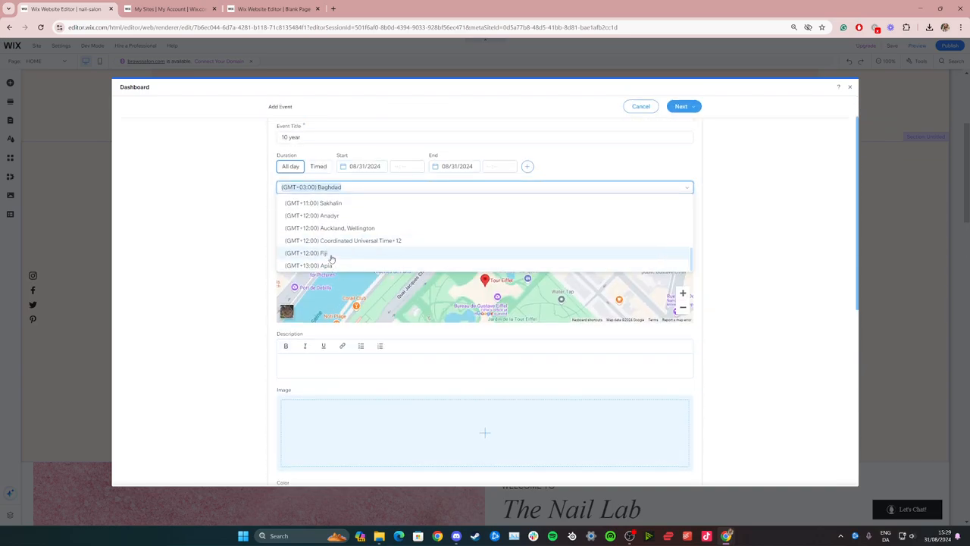
scroll("up", 3)
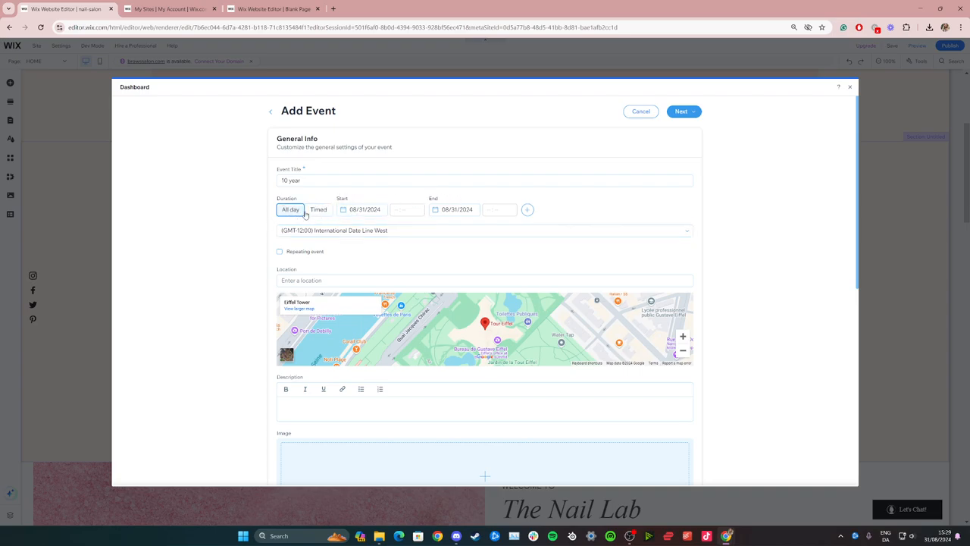
mouse_move(264, 310)
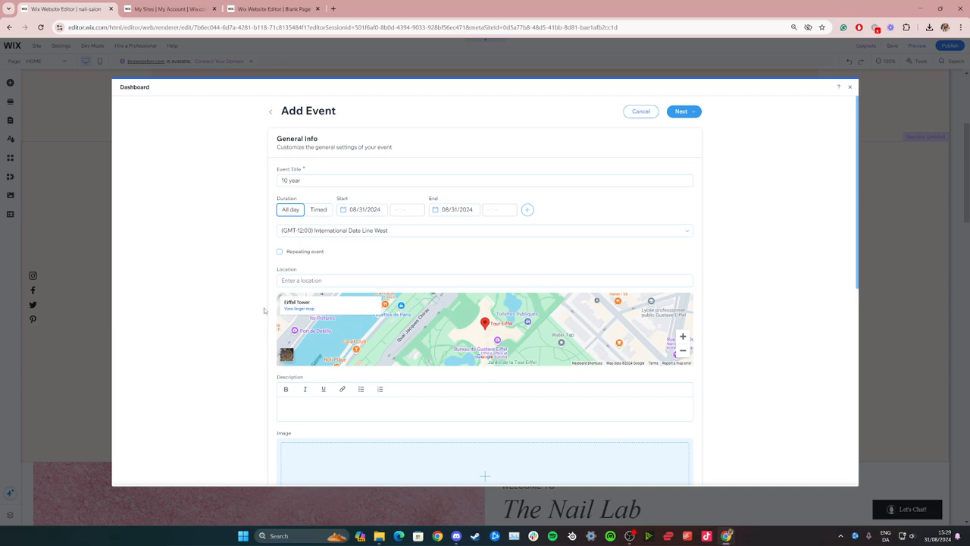
scroll("down", 3)
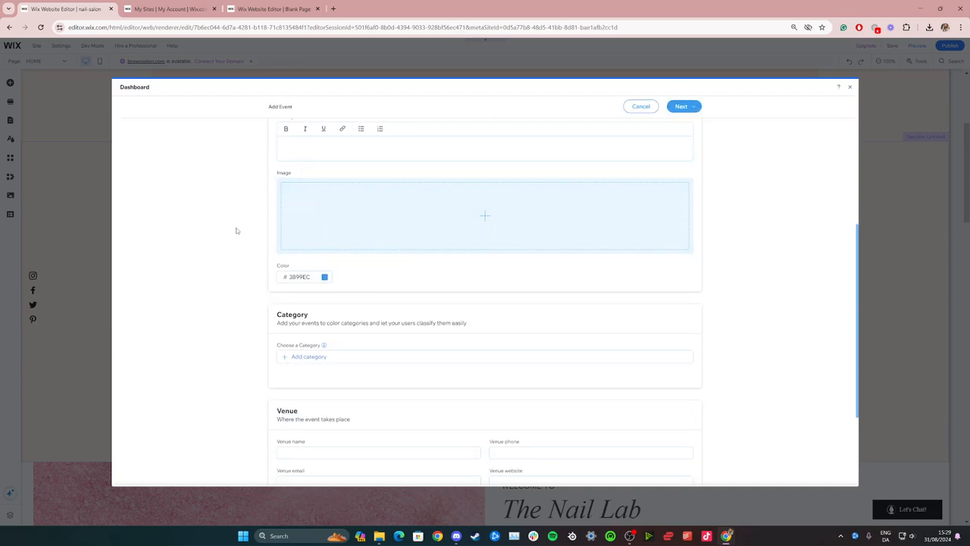
scroll("down", 3)
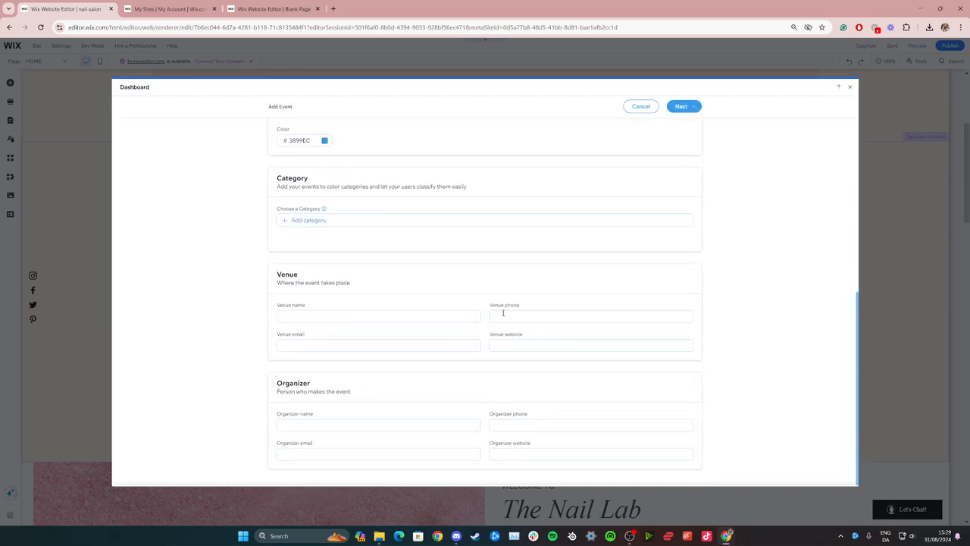
scroll("up", 3)
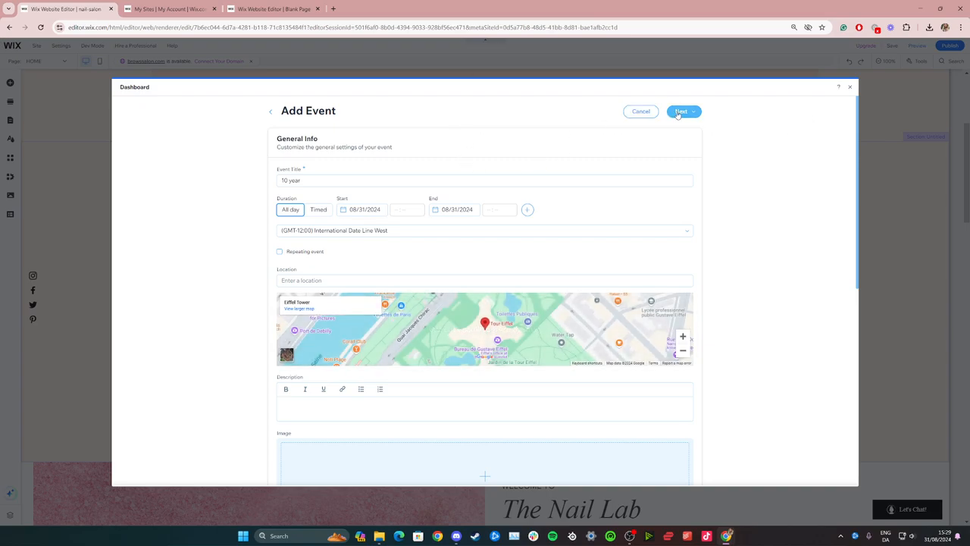
left_click(692, 112)
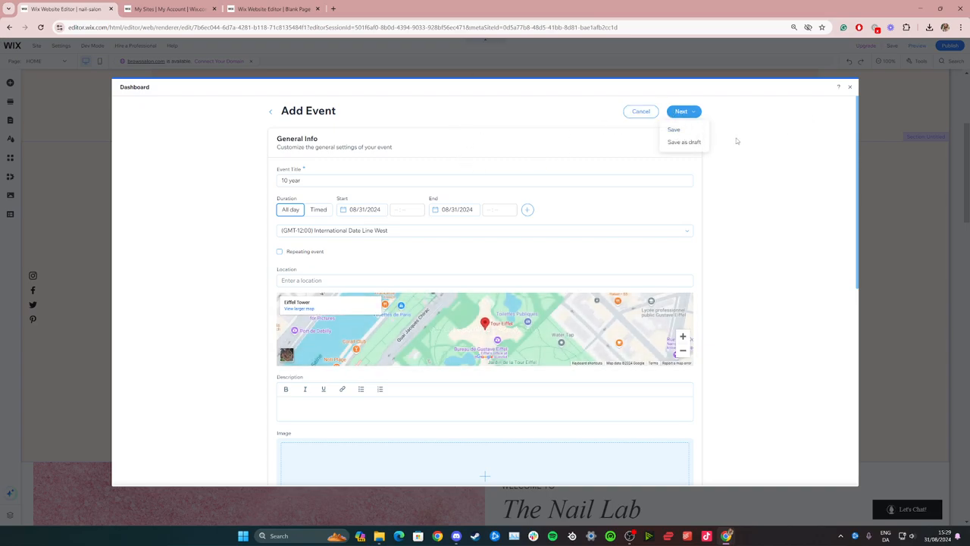
mouse_move(684, 144)
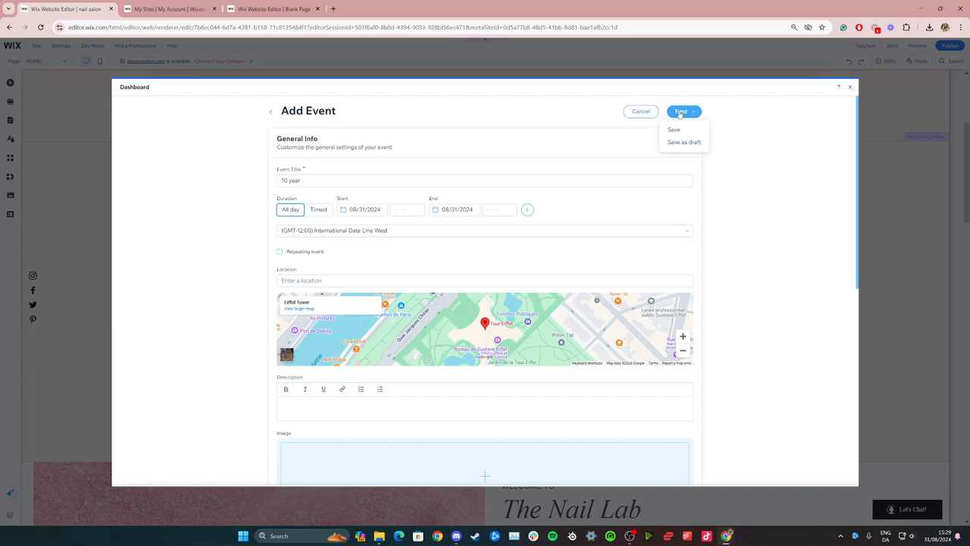
Step: Save the '10 year' event from the Next dropdown
left_click(674, 129)
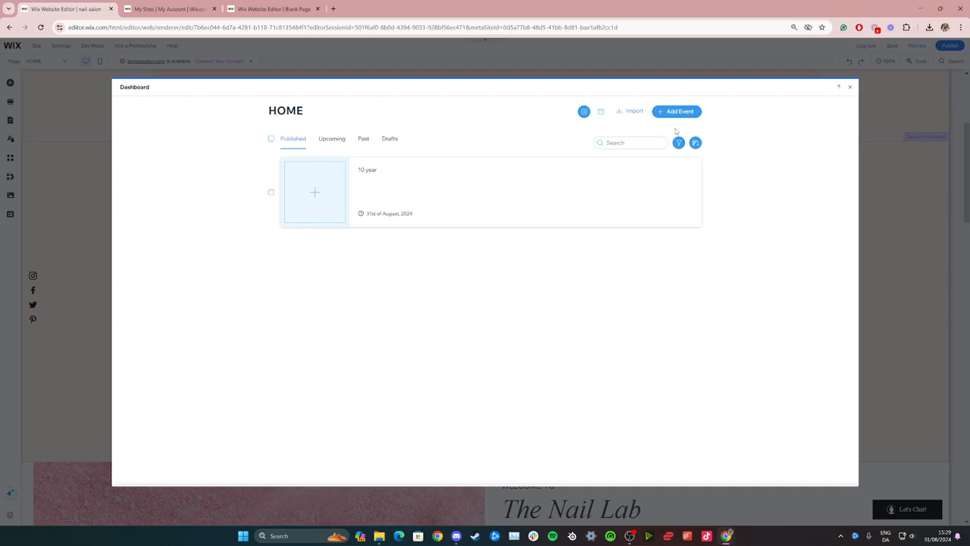
mouse_move(543, 164)
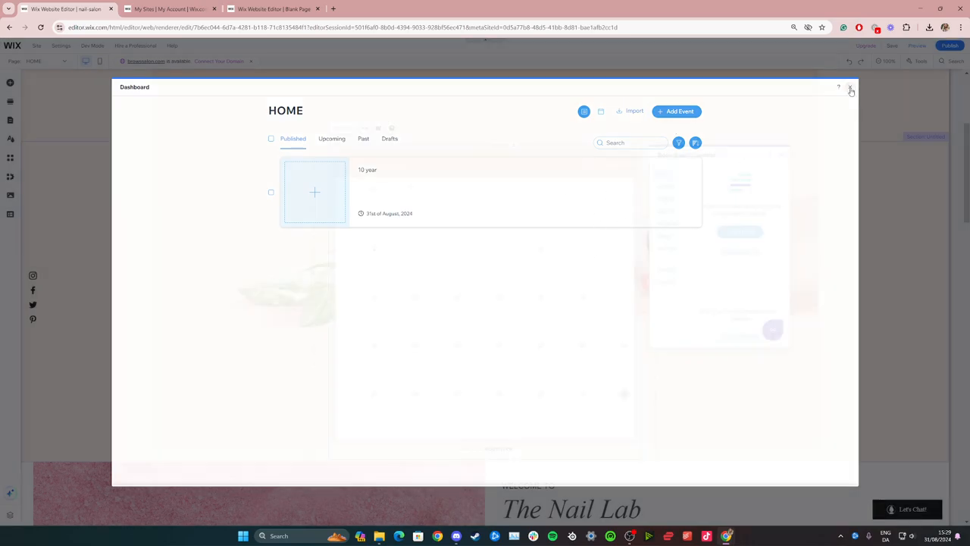
Step: Close the events dashboard and calendar settings, then view the '10 year' event on the page
left_click(850, 89)
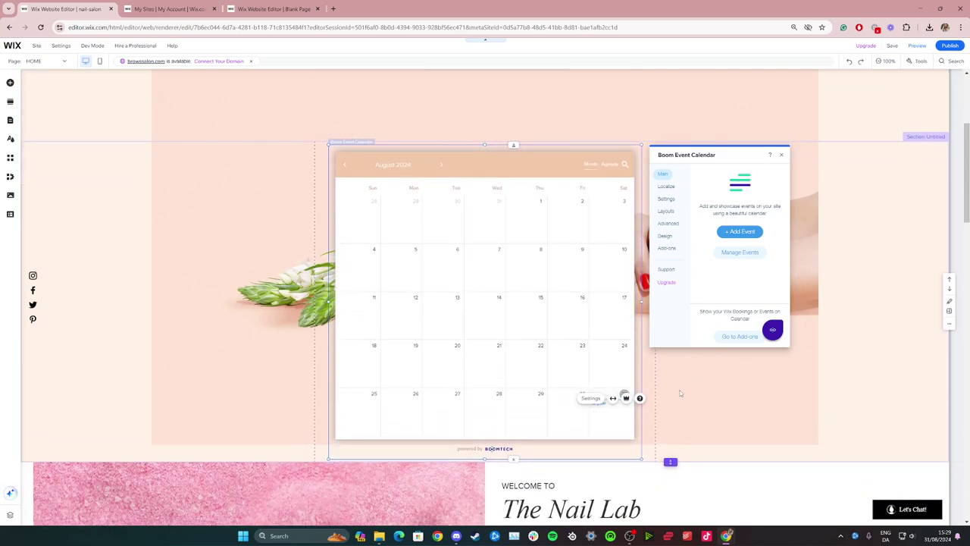
left_click(781, 154)
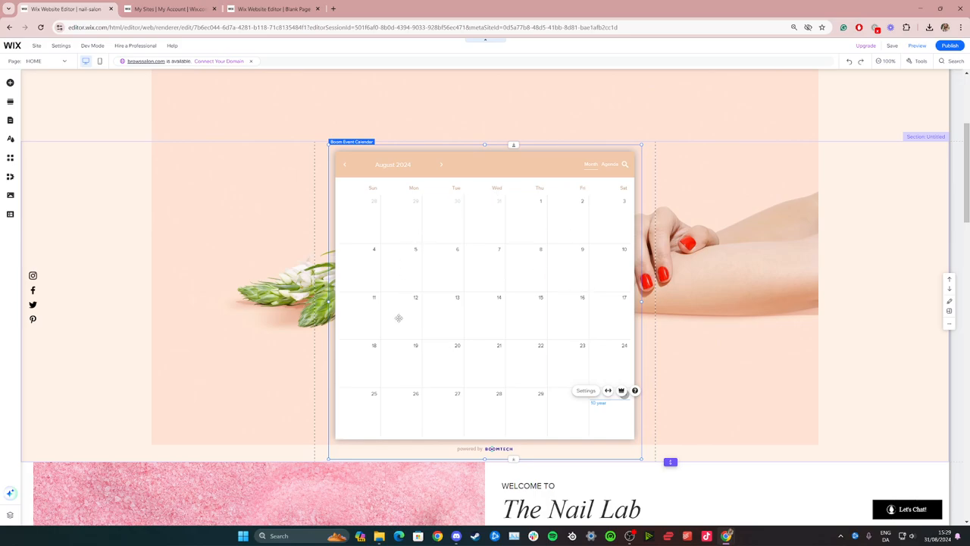
mouse_move(520, 383)
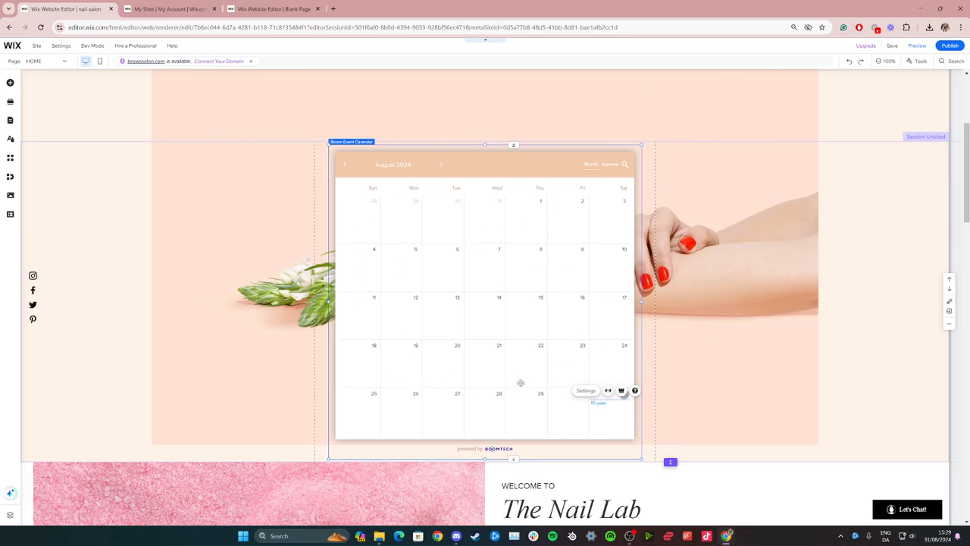
mouse_move(346, 187)
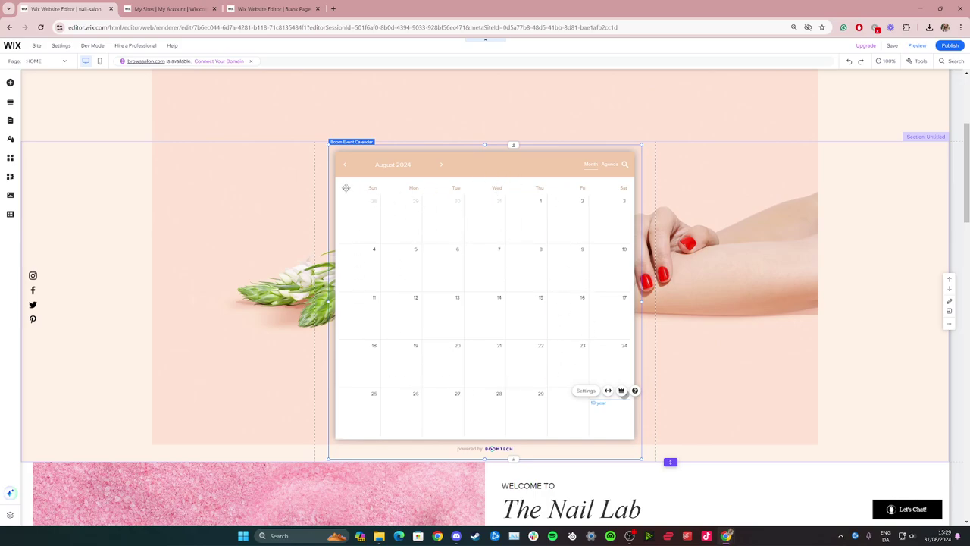
mouse_move(564, 212)
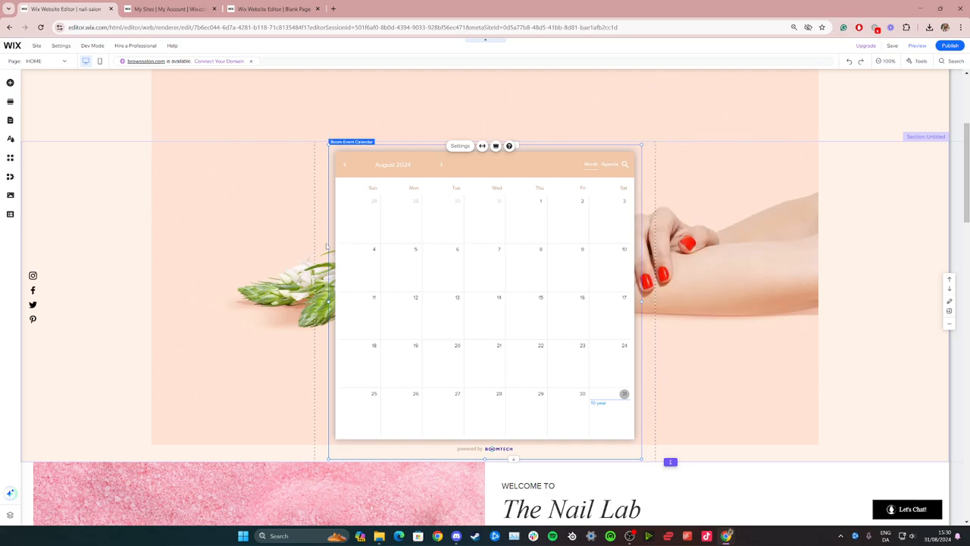
scroll("down", 3)
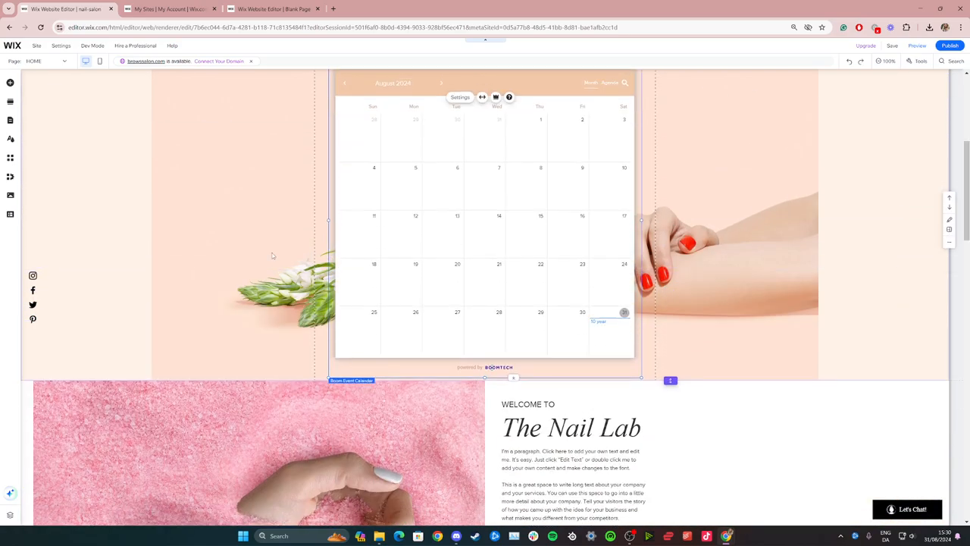